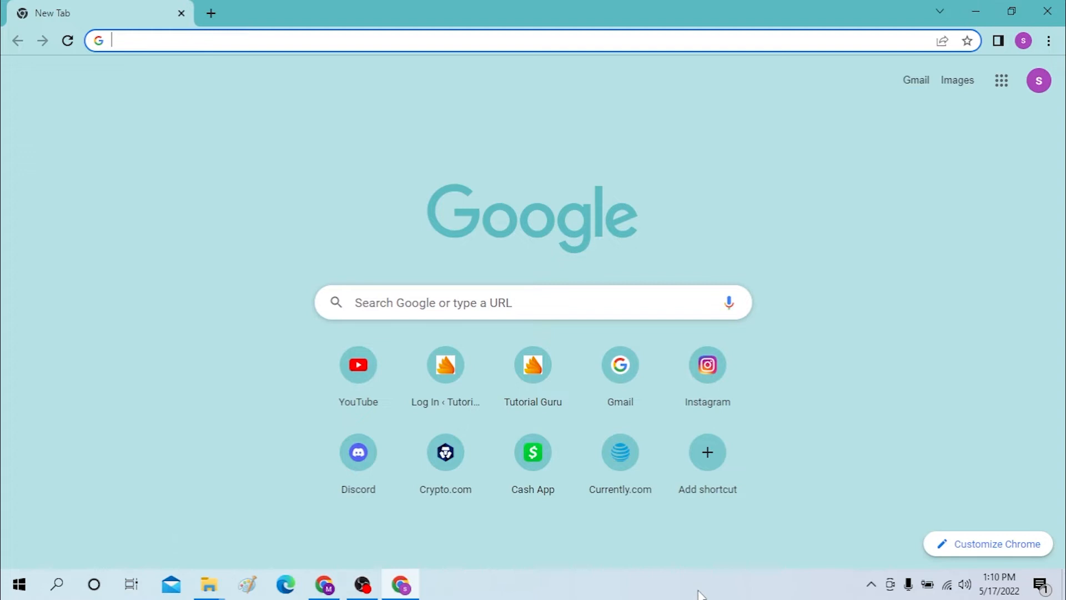
mouse_move(683, 575)
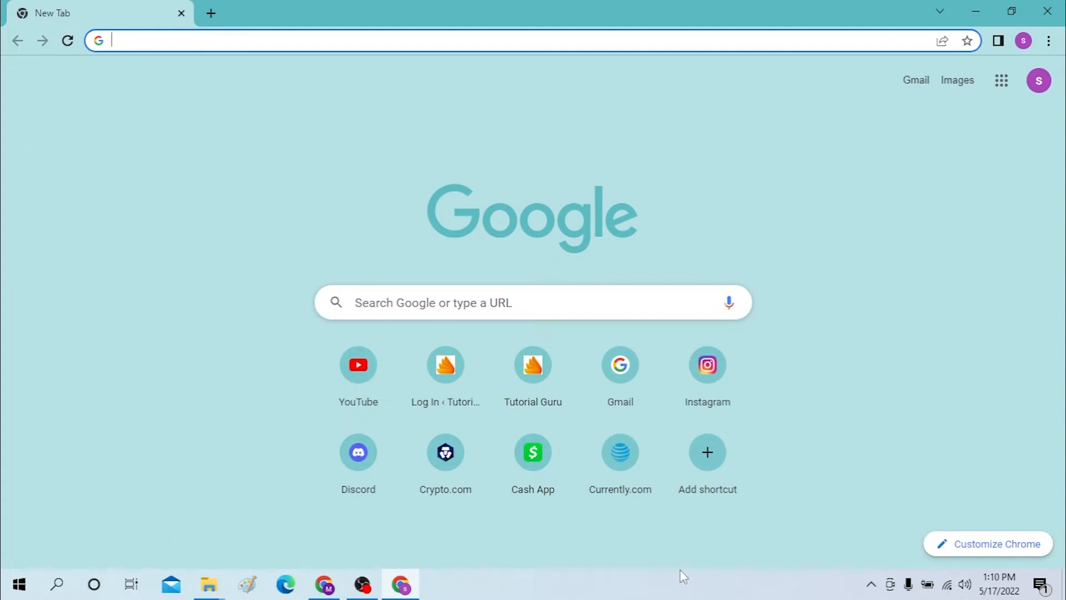
Enter incometax.gov.in/iec/foportal in a new Chrome tab's address bar
left_click(321, 40)
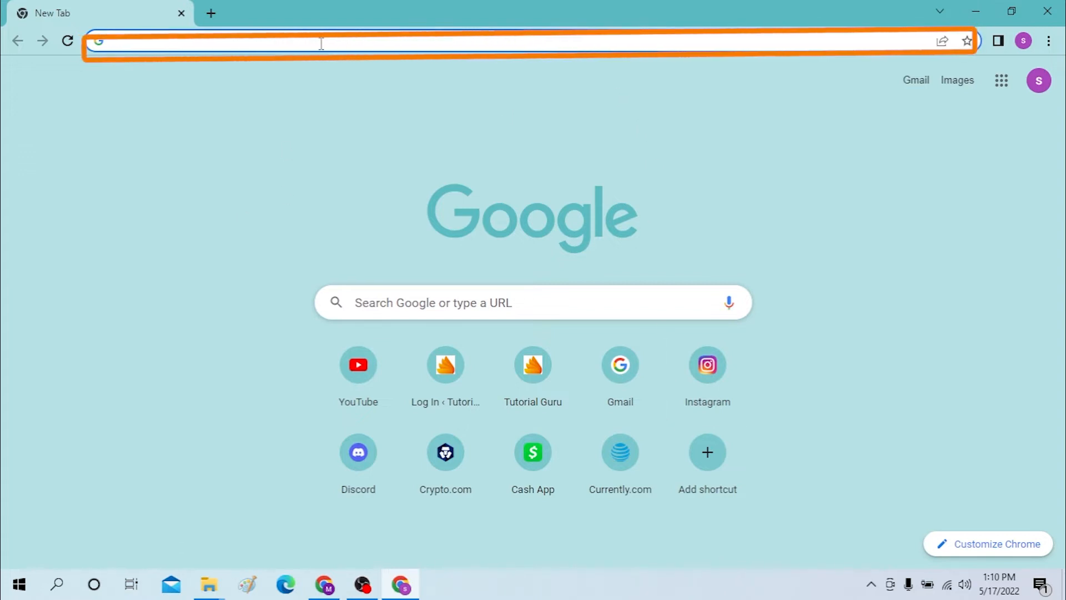
left_click(320, 41)
type("incometax.gov.in/iec/foportal")
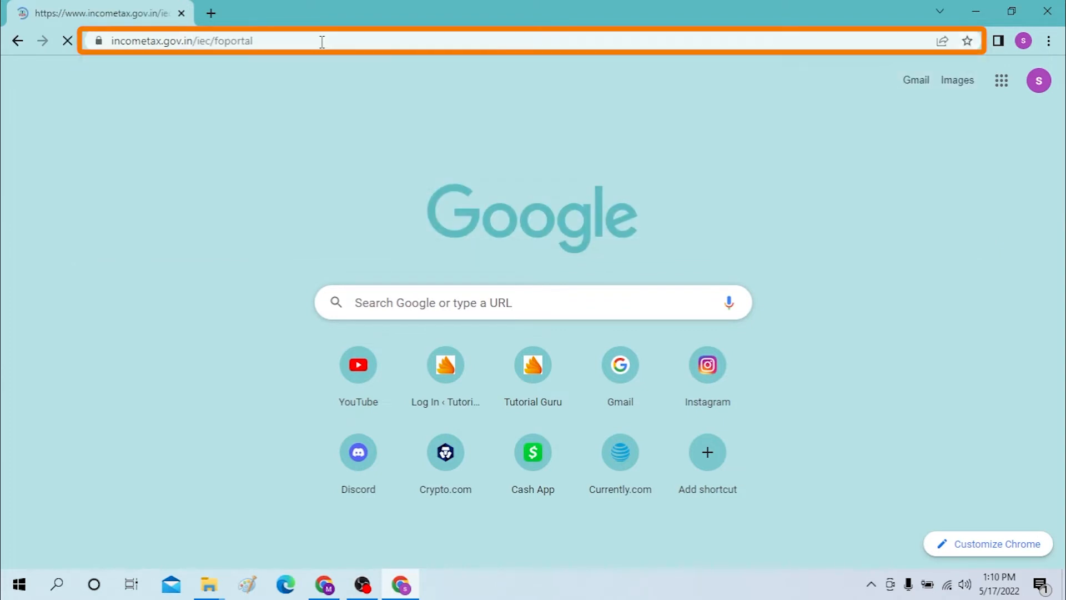
Search Google for 'income tax' and open the 'Income Tax Department: Home' result
left_click(211, 13)
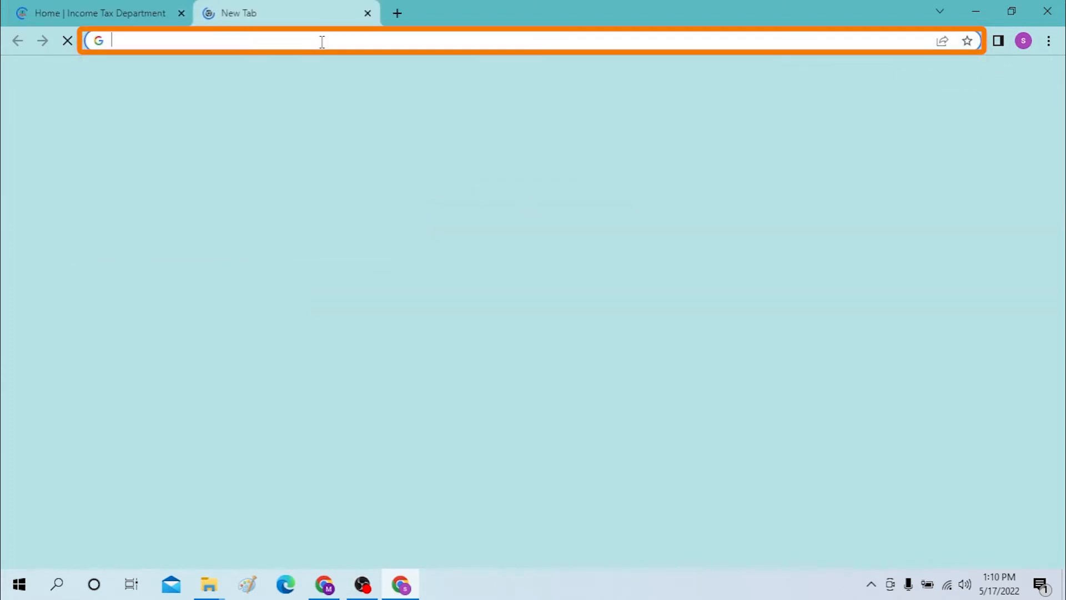
type("income tax")
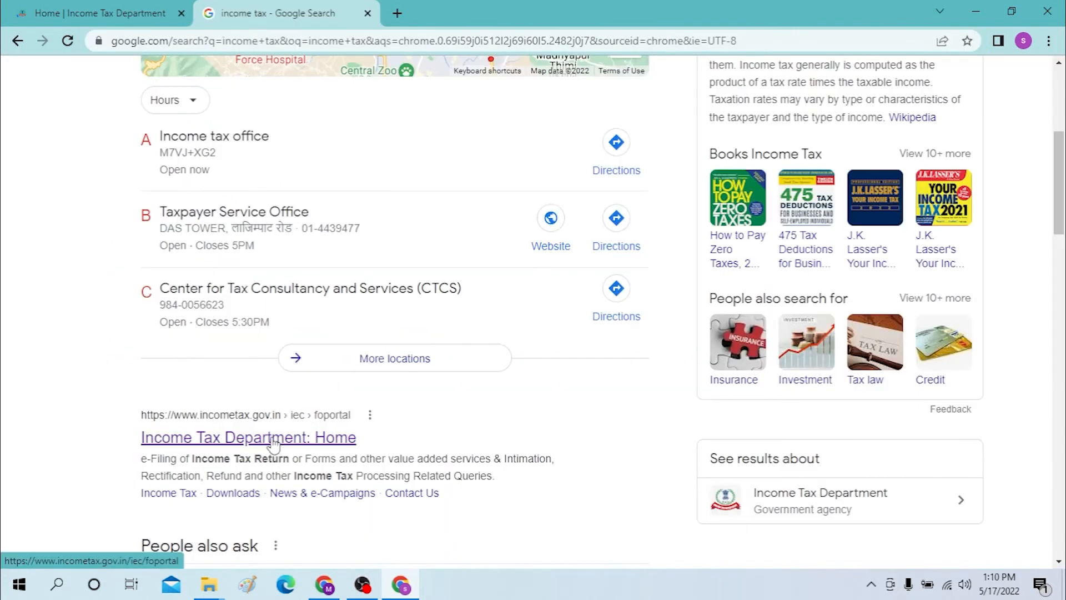
left_click(248, 437)
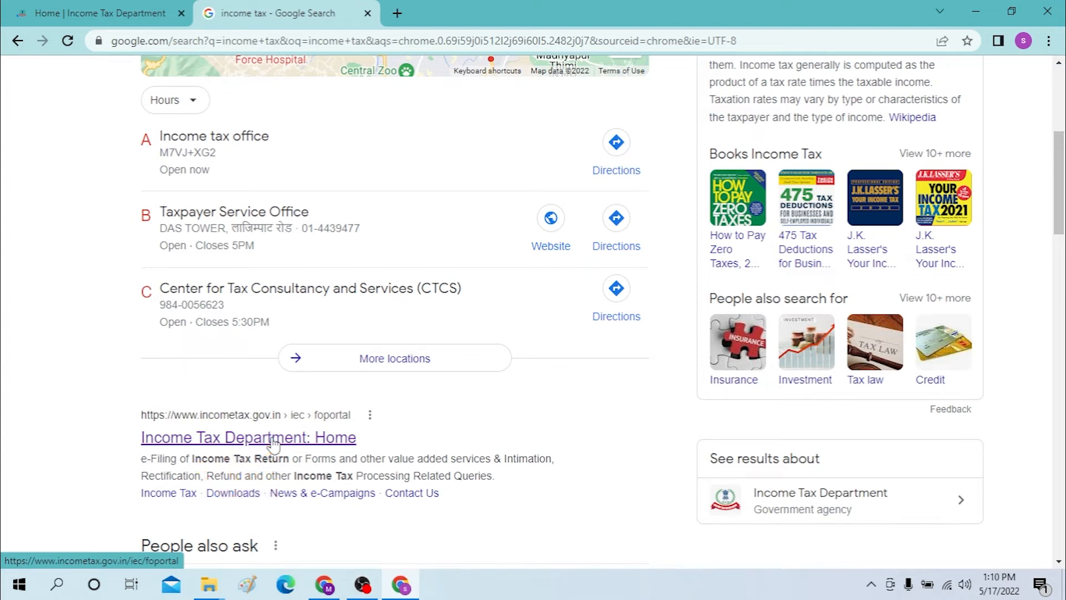
left_click(248, 437)
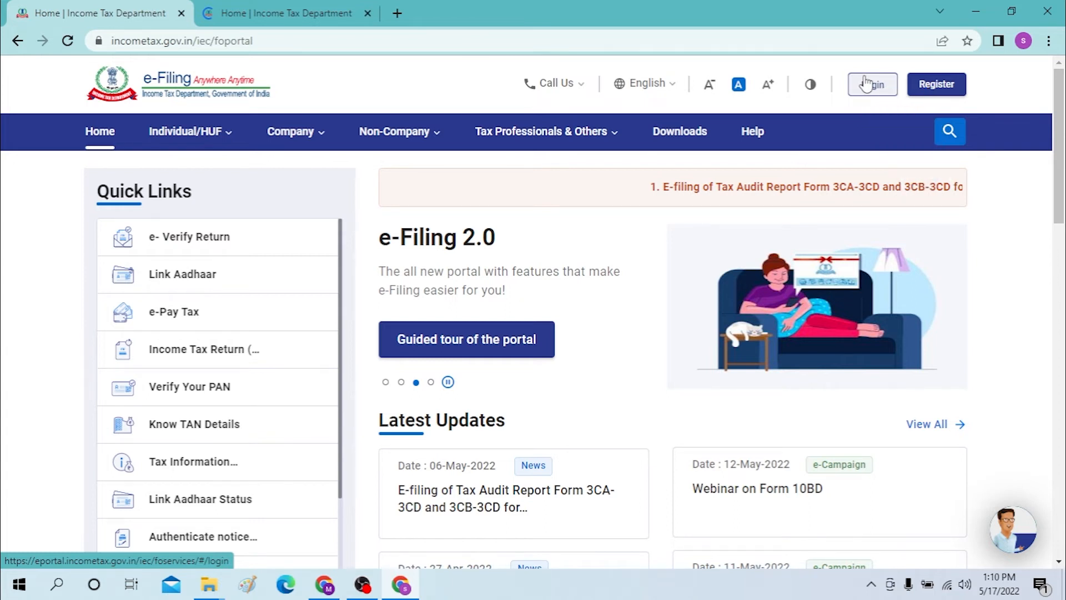
Go to the e-Filing portal's Login page from the home page
left_click(872, 85)
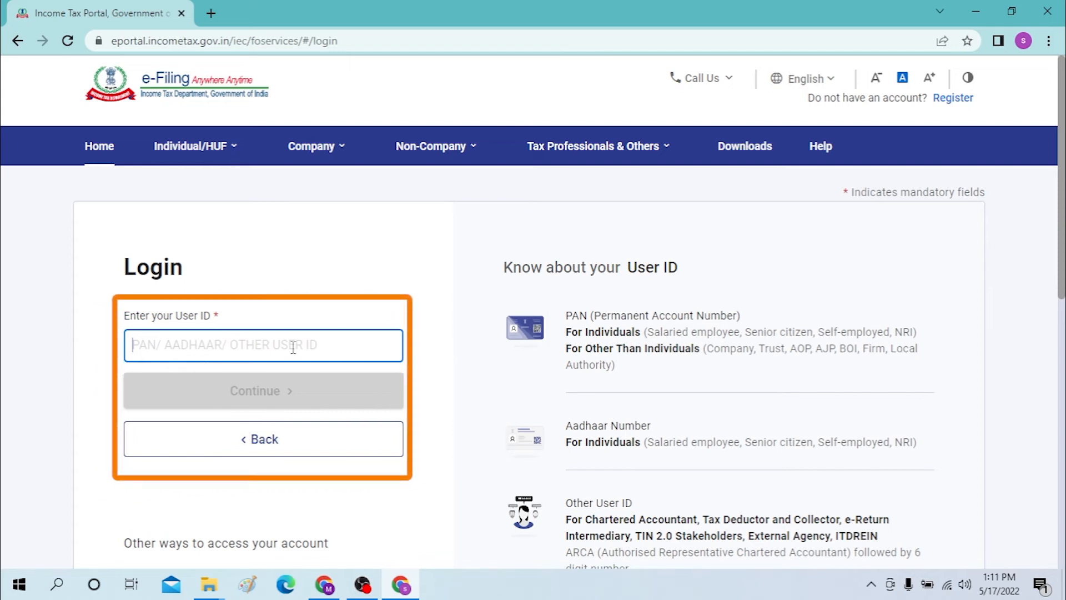
mouse_move(266, 394)
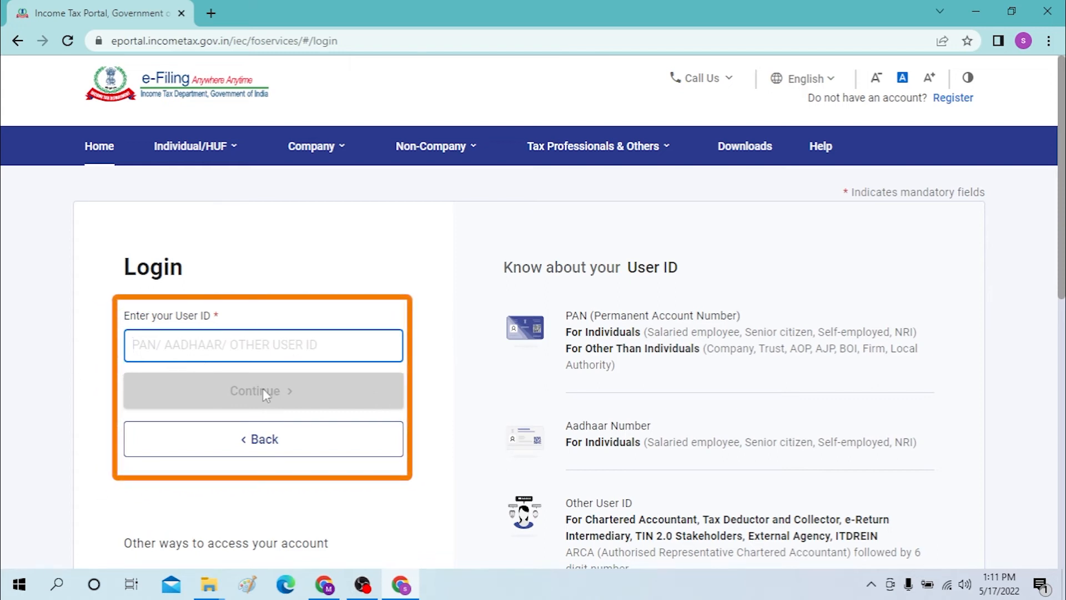